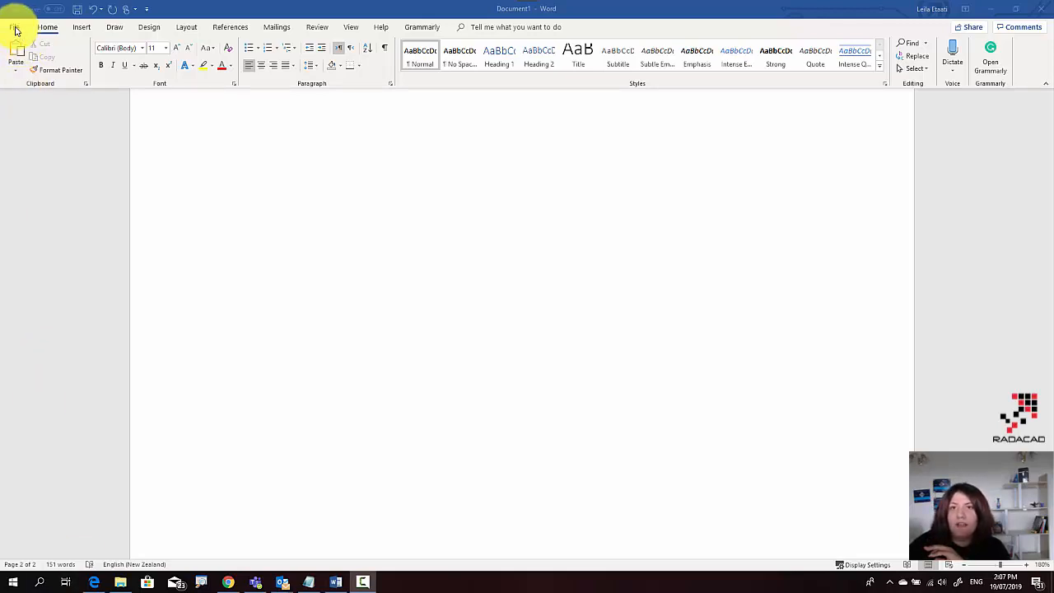
Step: Check the file info and settings, then start Dictate from the Home tab's dropdown
left_click(15, 13)
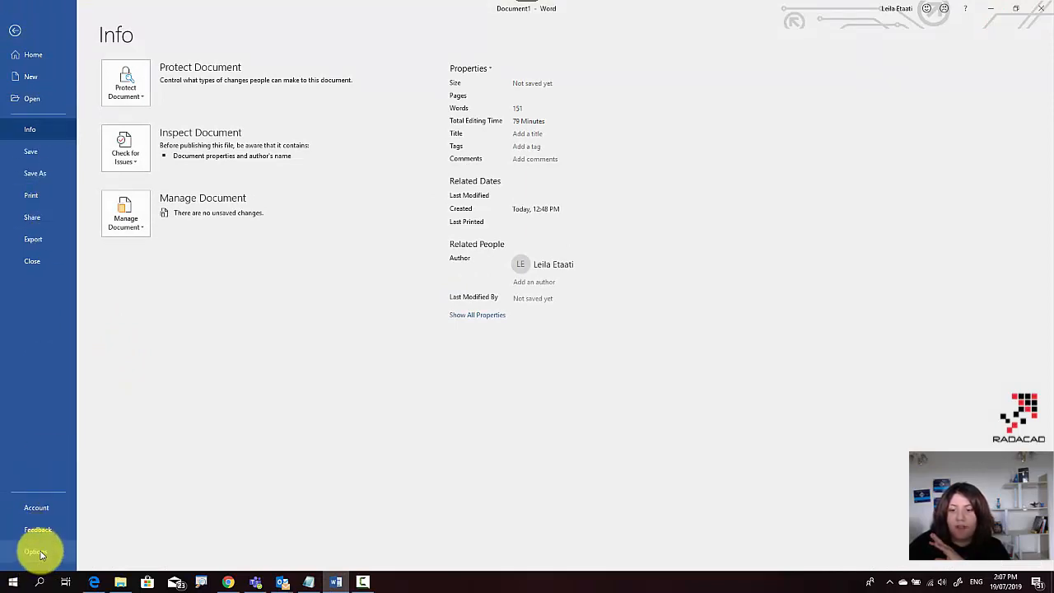
left_click(35, 551)
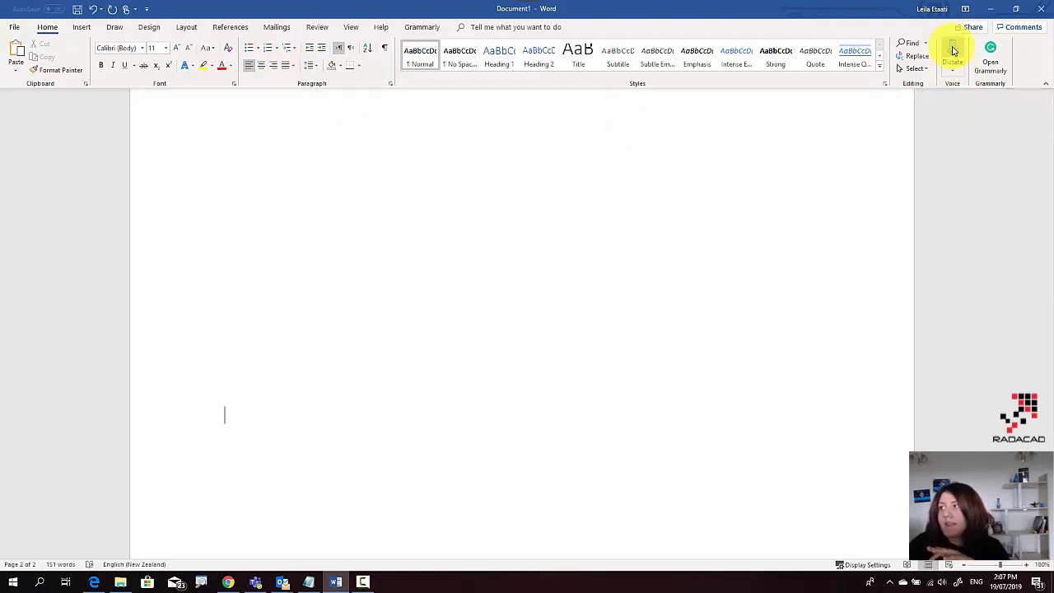
left_click(952, 51)
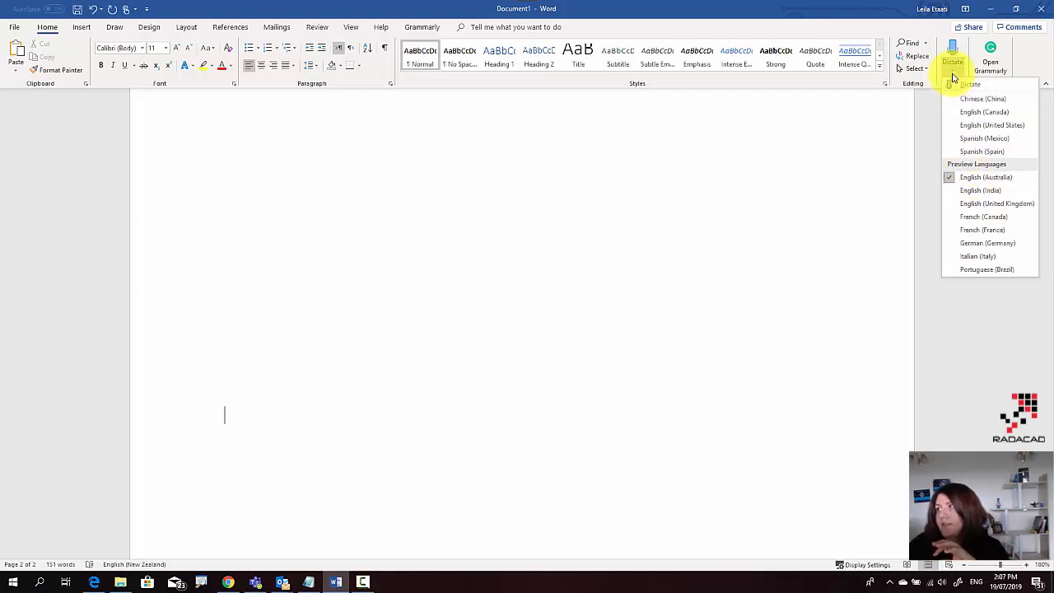
left_click(952, 57)
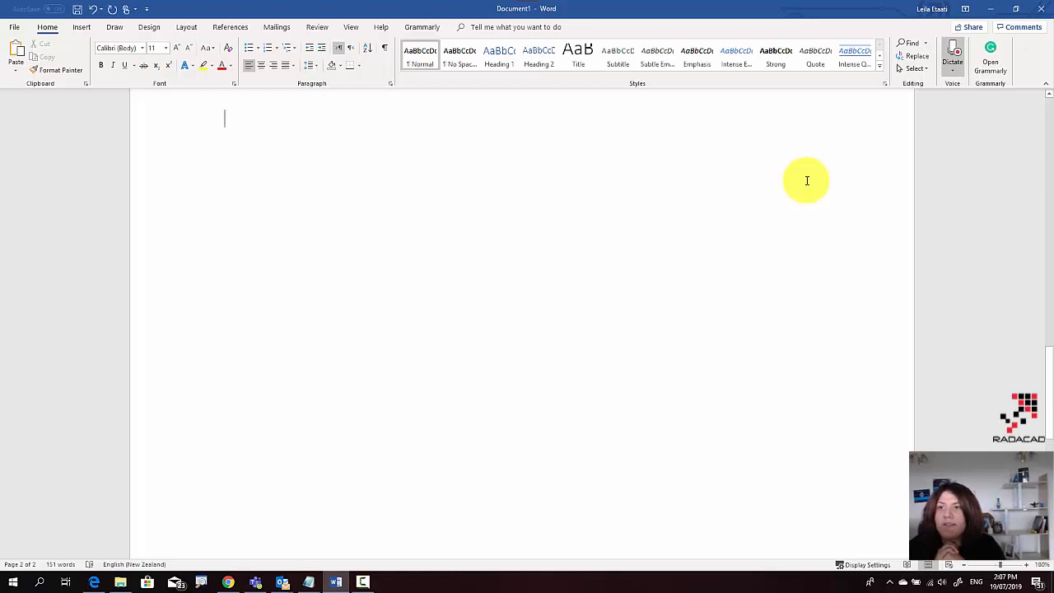
Step: Dictate an introduction: 'Hello everyone, this is Leila', about how dictate works in Microsoft Office
type("Hello everyone")
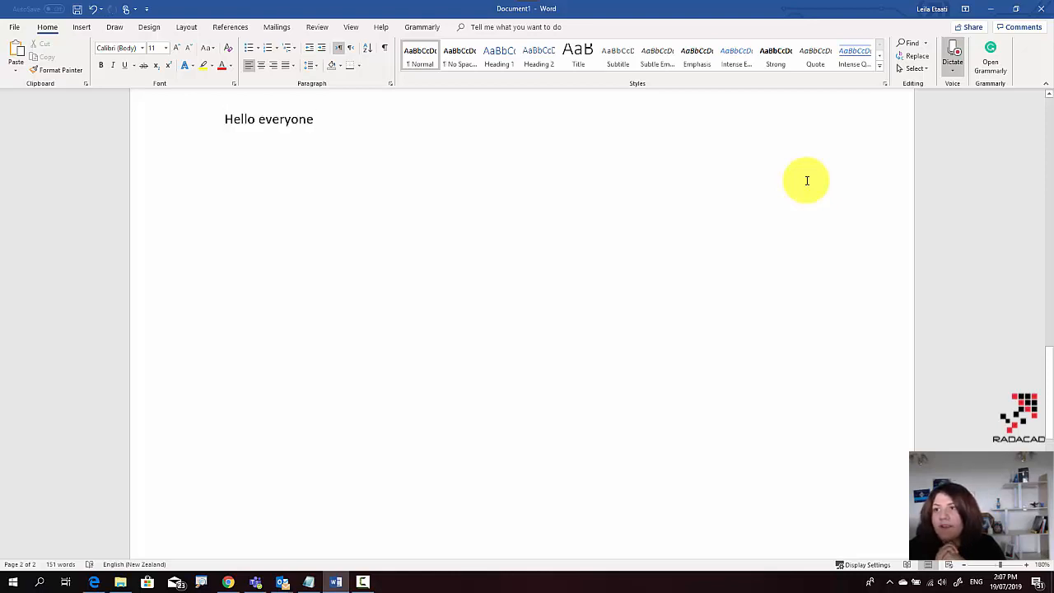
type("this is leila from")
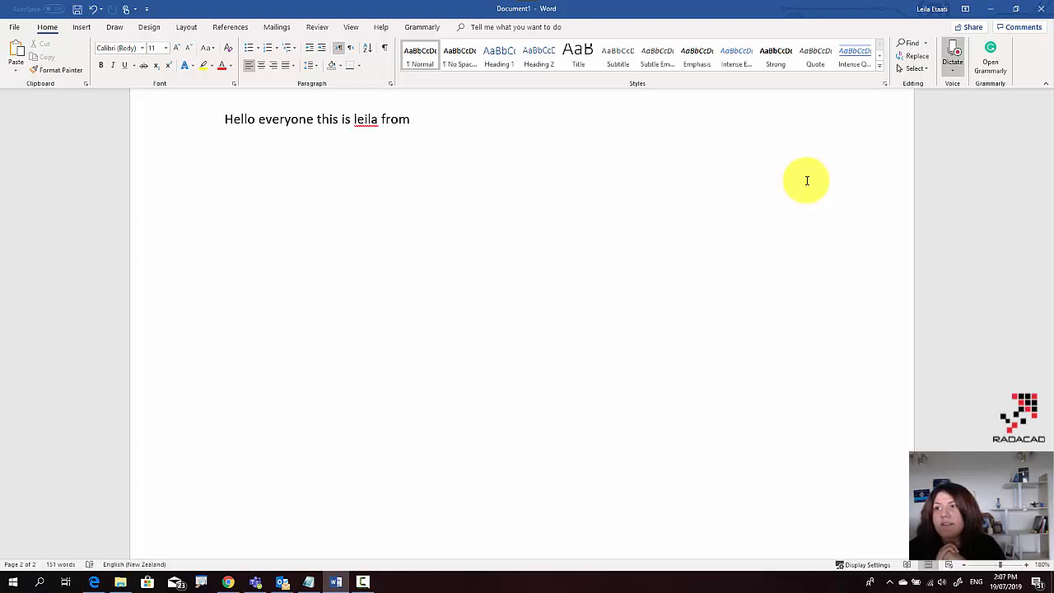
type("radica")
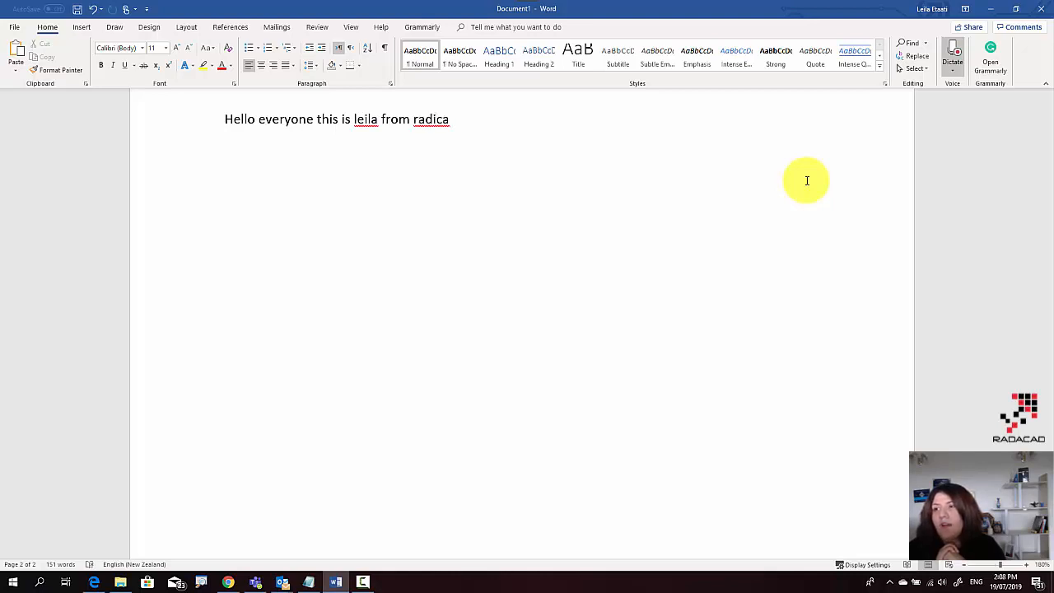
type("a indies short window I'm going")
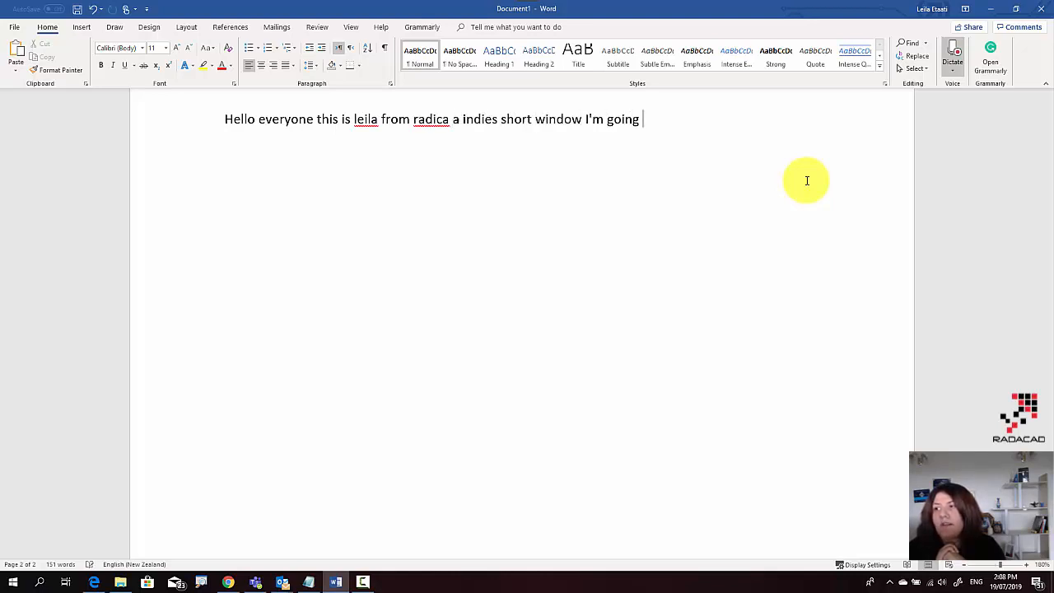
type("to talk")
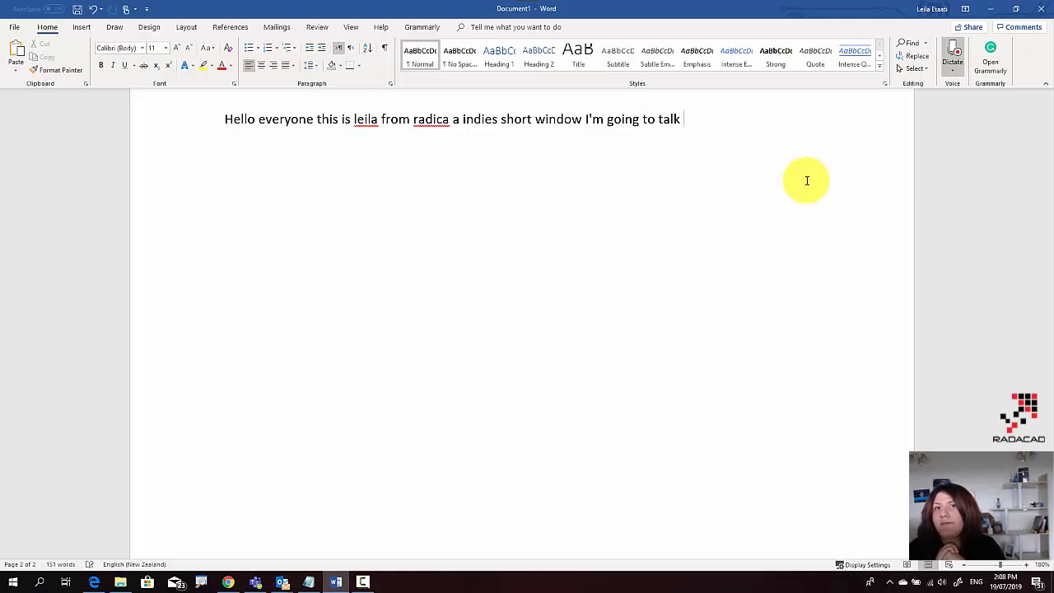
type("about a how dictate")
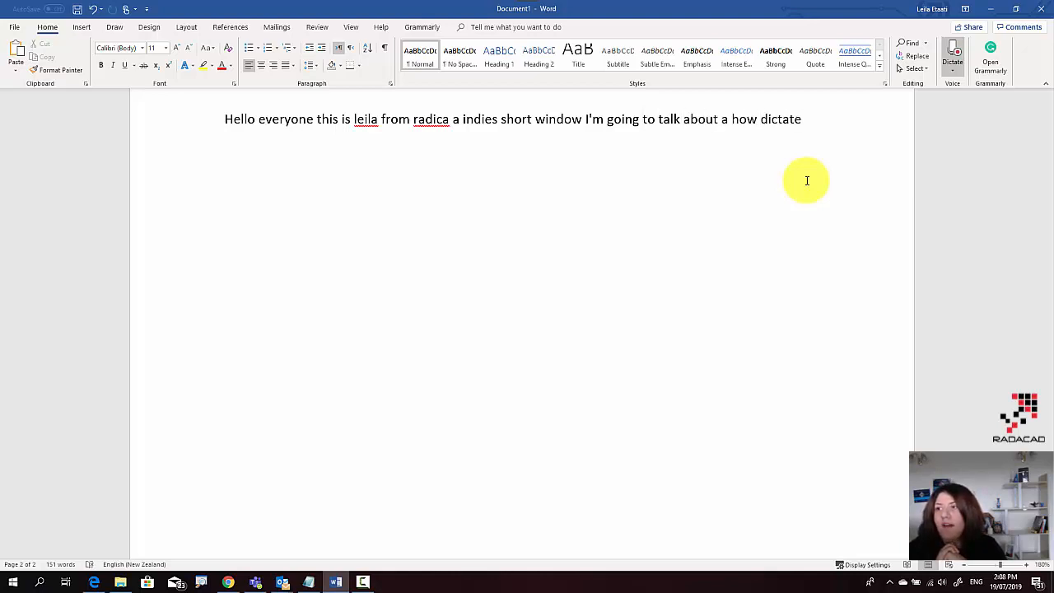
type("working microsoft office and")
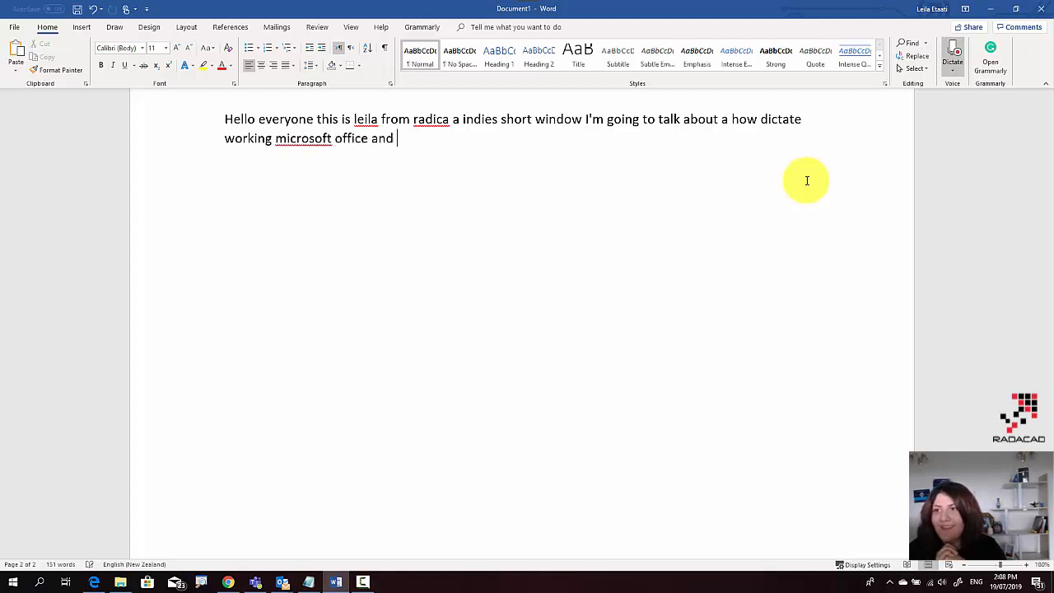
type("how this feature")
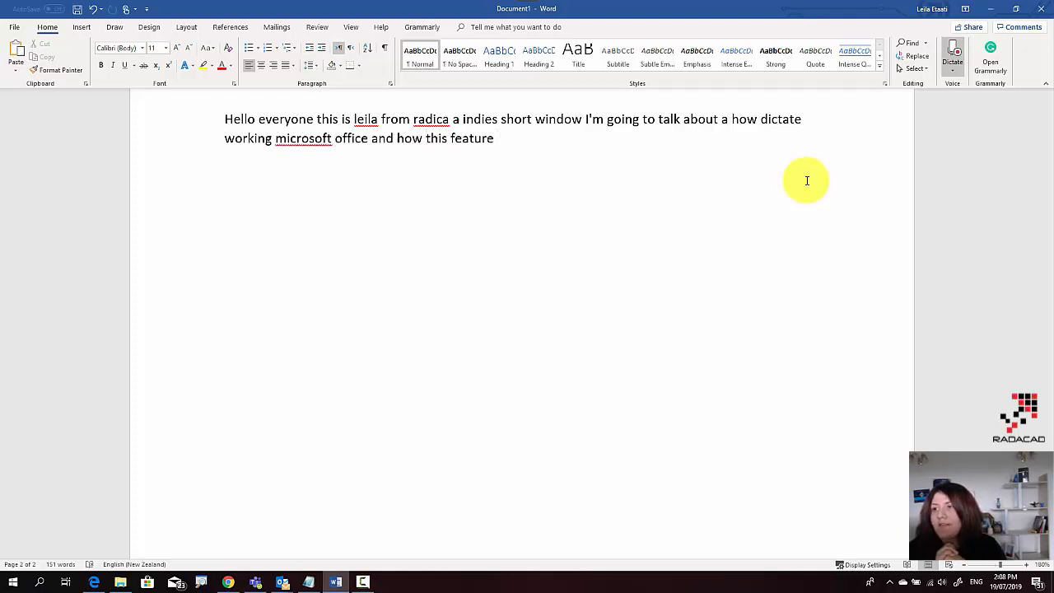
type("is really")
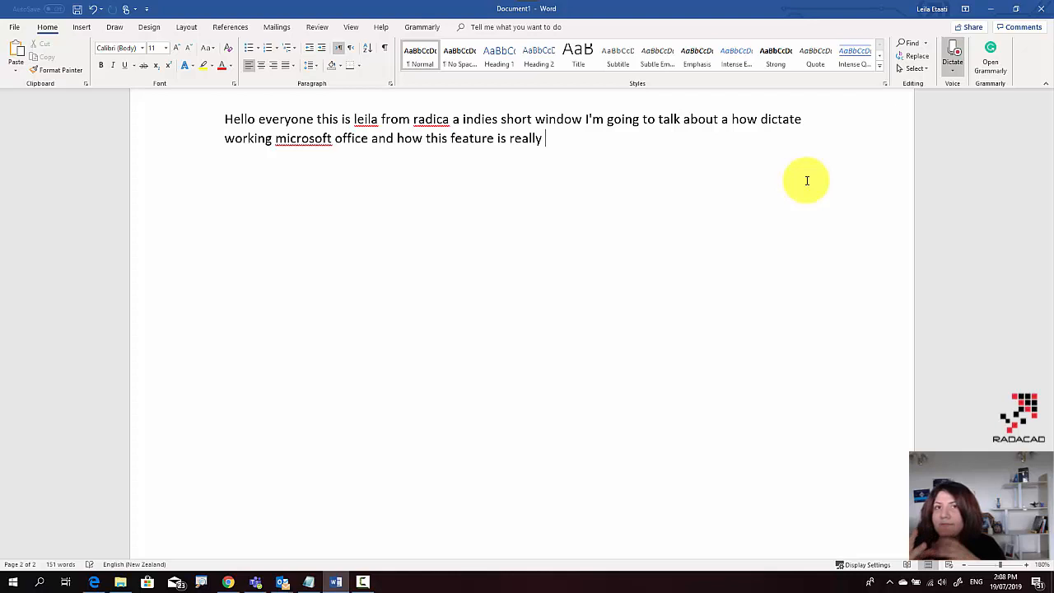
type("amazing so as you see")
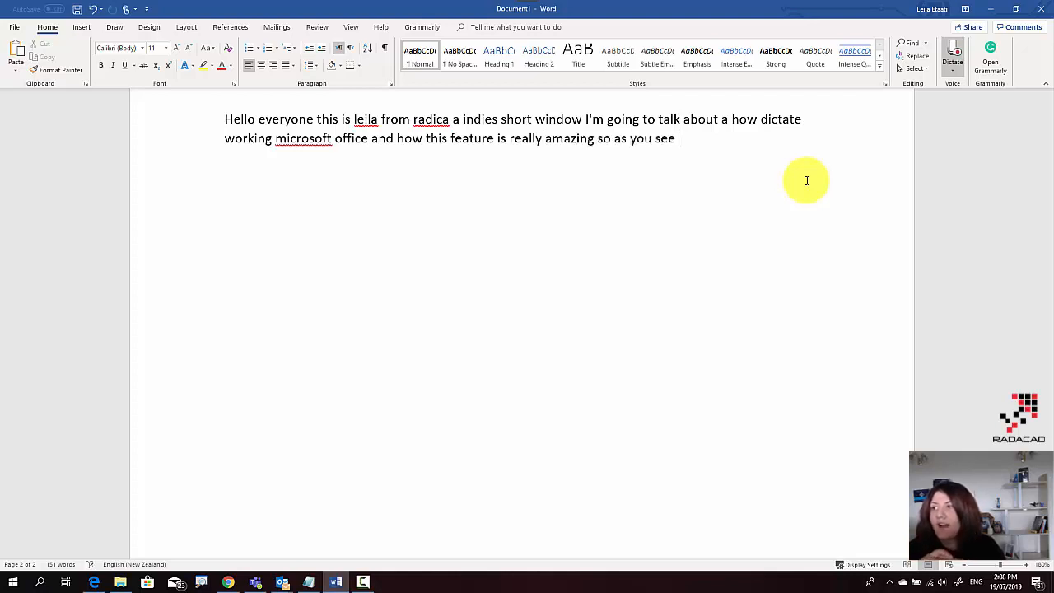
Step: Dictate sentences on automatic grammar check and capitalising Microsoft, ending 'sore after a'
type("I'm talking")
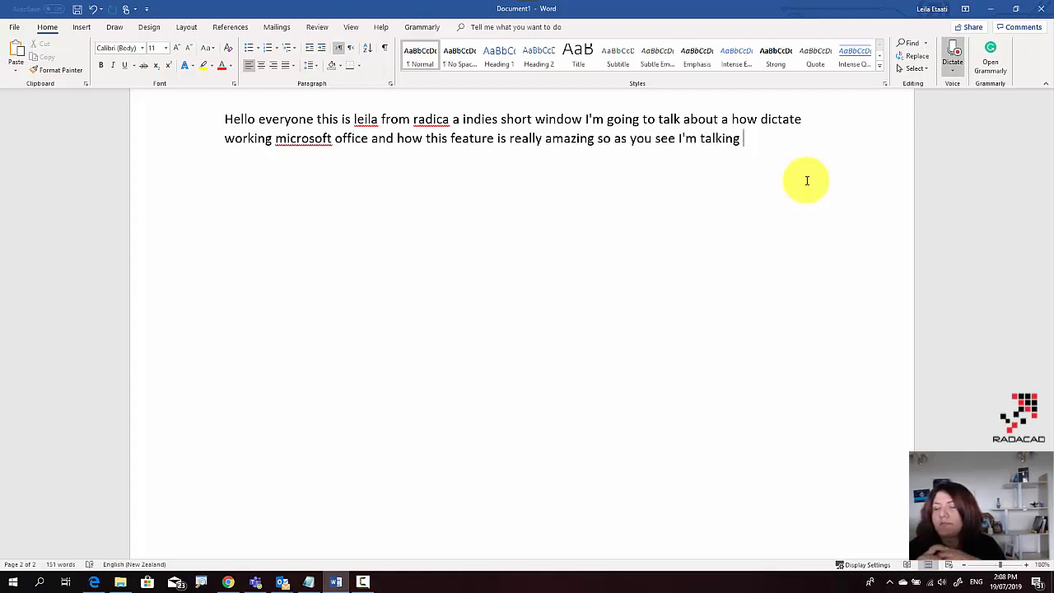
type("is also start too air")
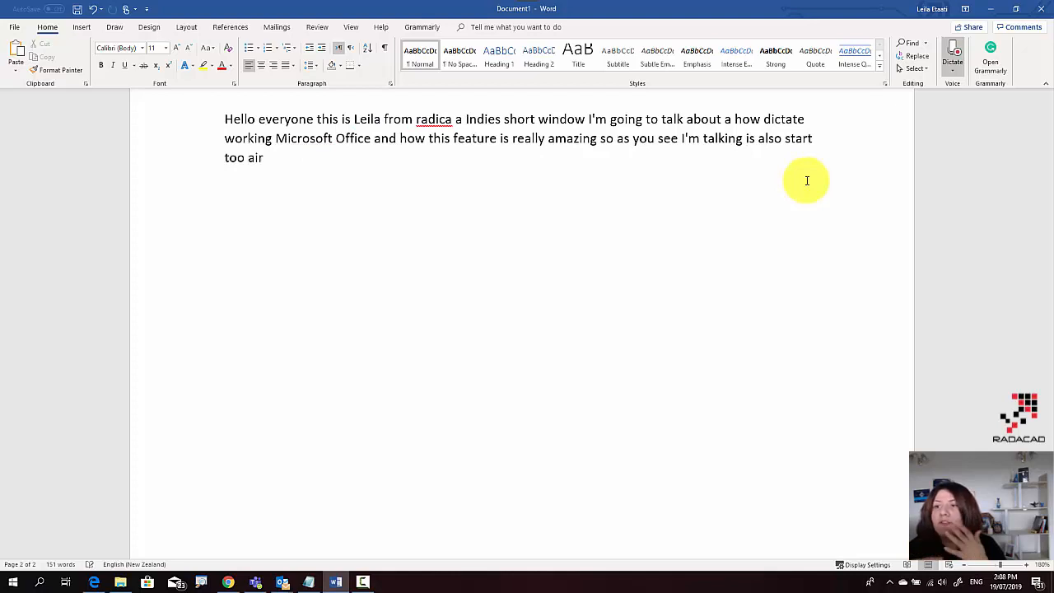
type("do the")
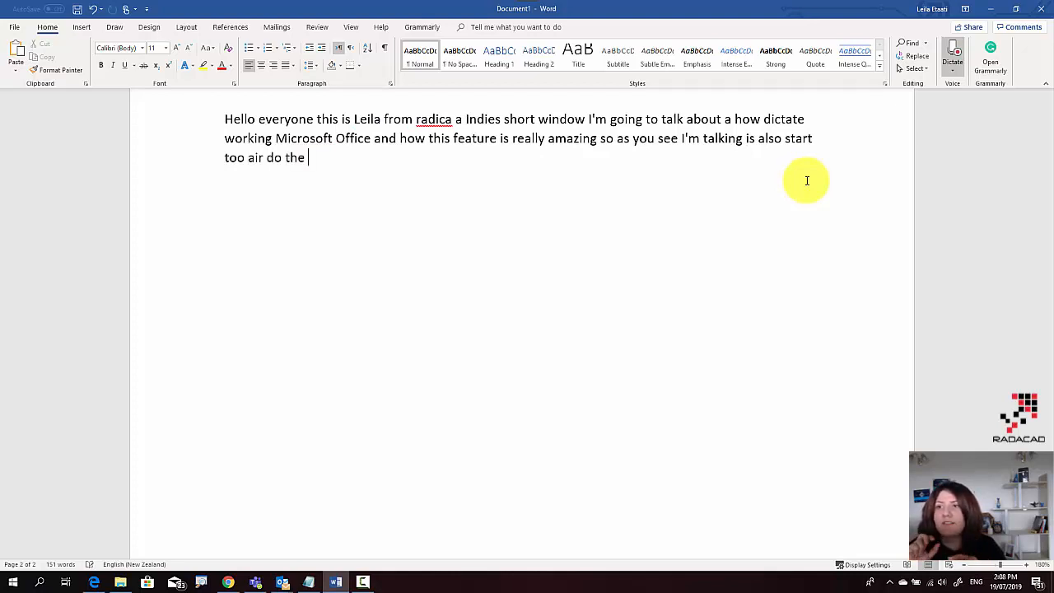
type("grammar check so you see is microsoft is converted to")
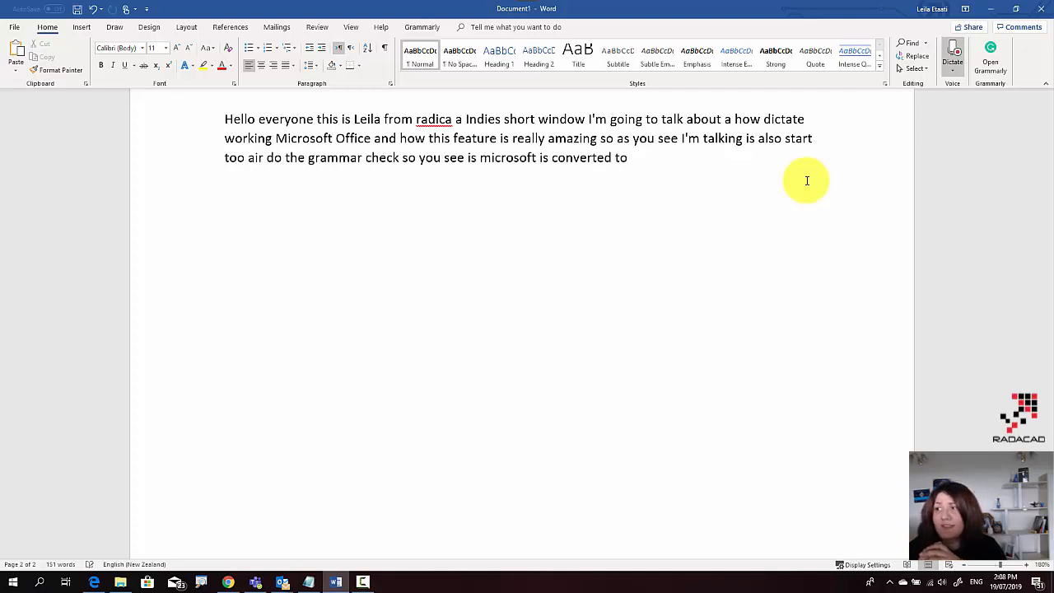
type("the capital and is really good")
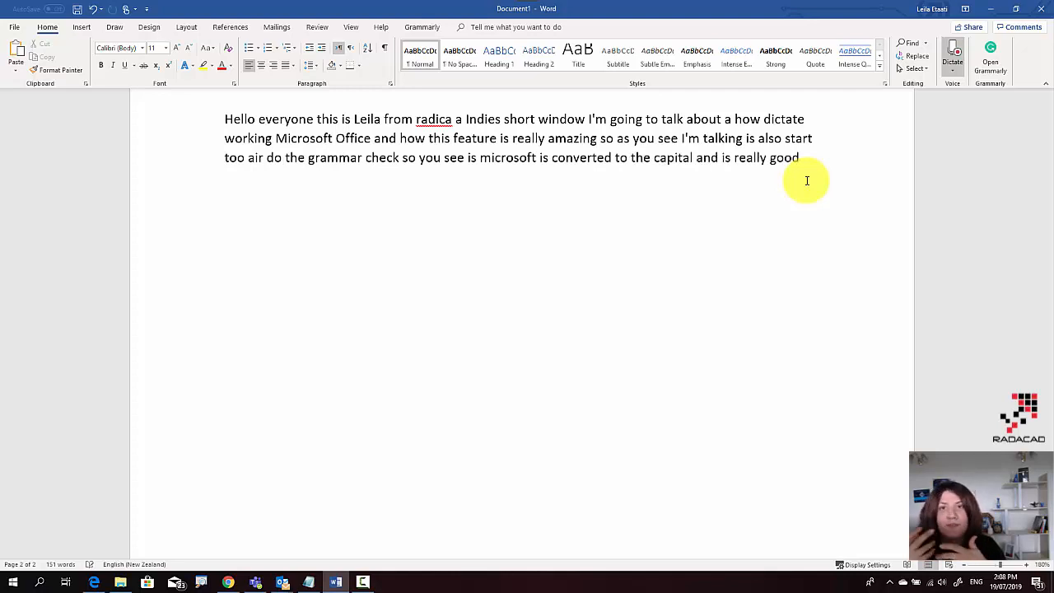
type("so even for me that my")
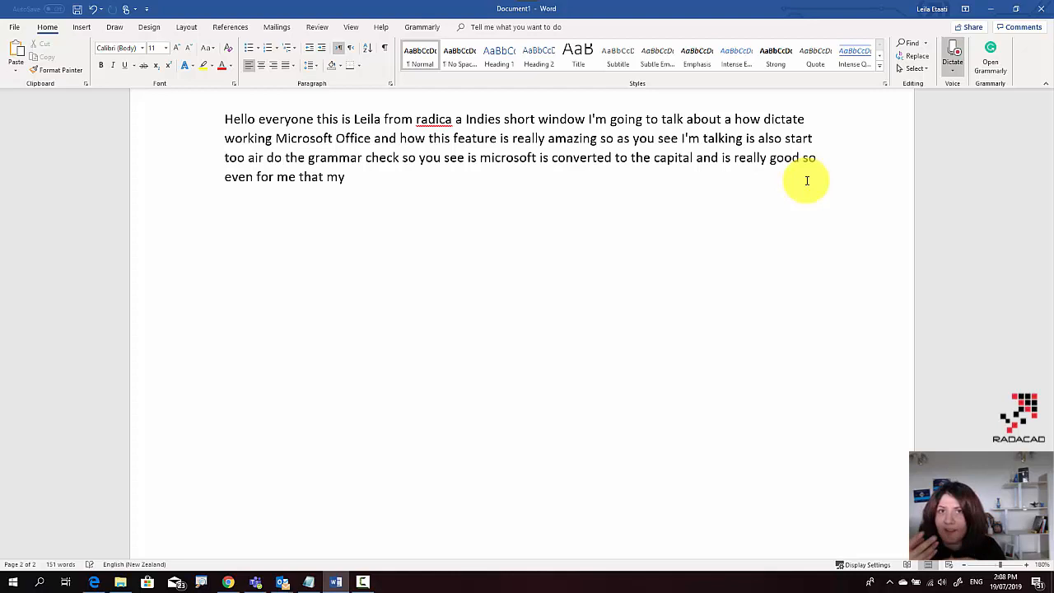
type("pronunciation")
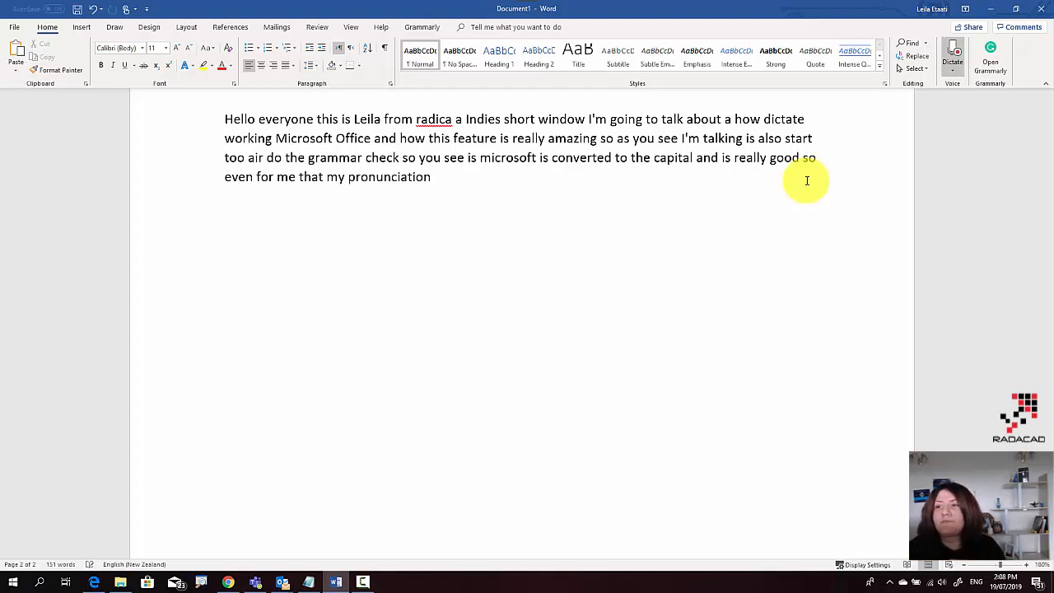
type("can be bit different and")
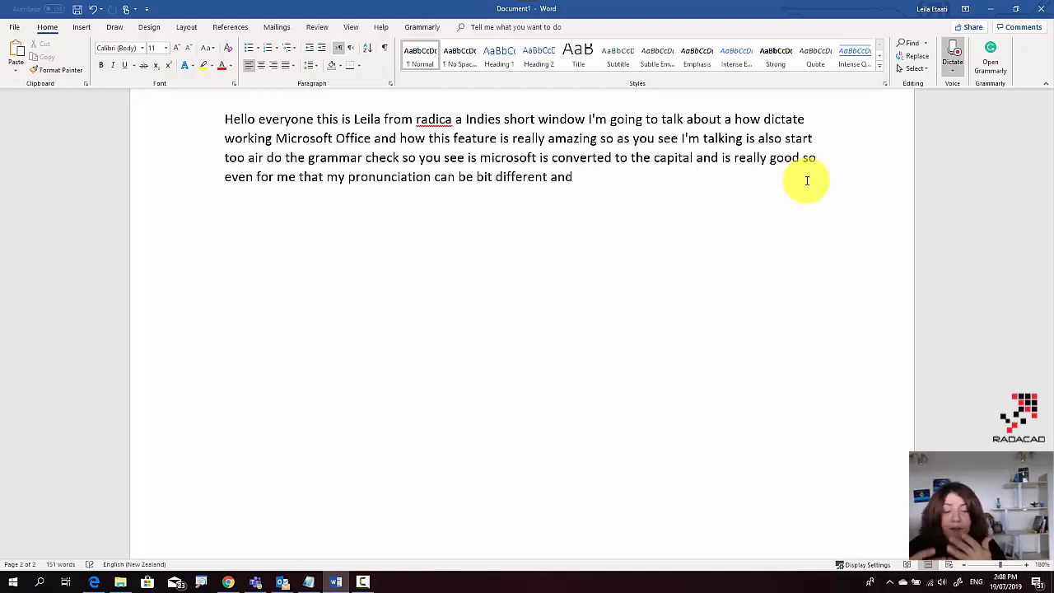
type("a maybe some made some mistake when")
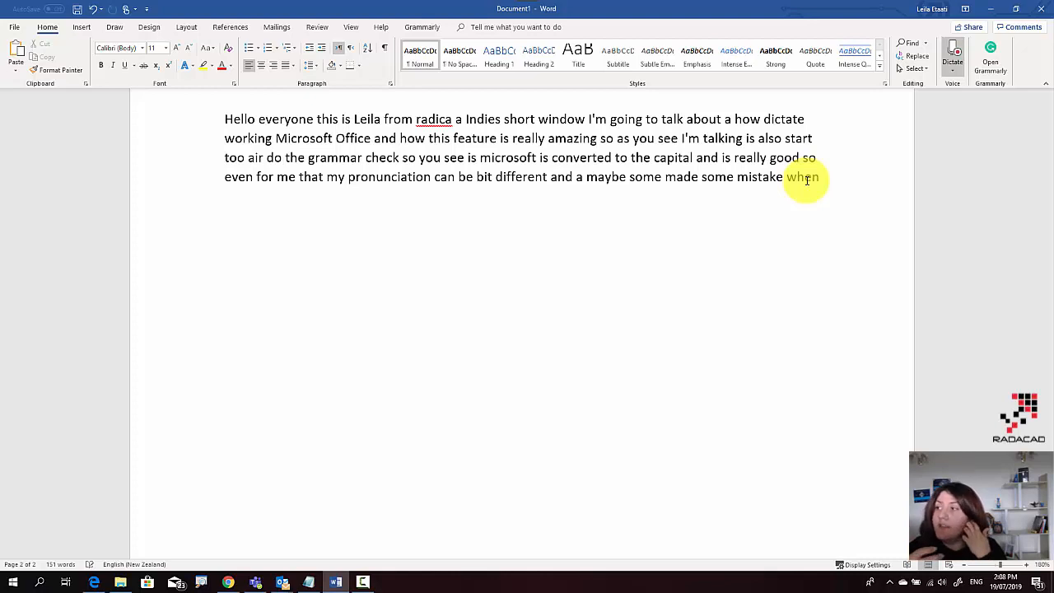
type("I'm talking is also help me to do that this is")
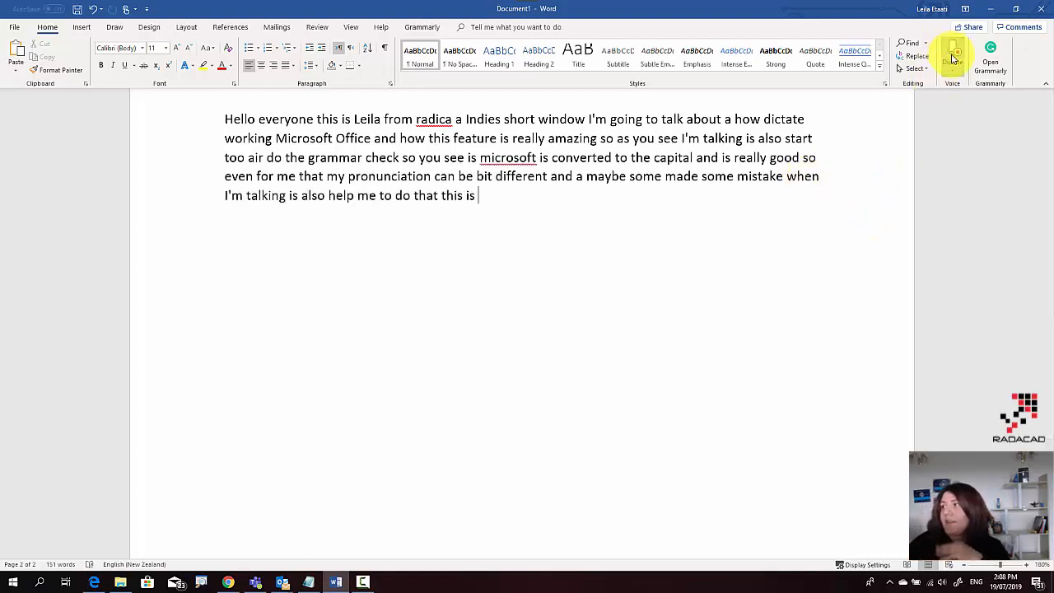
type("really cool I just stop it")
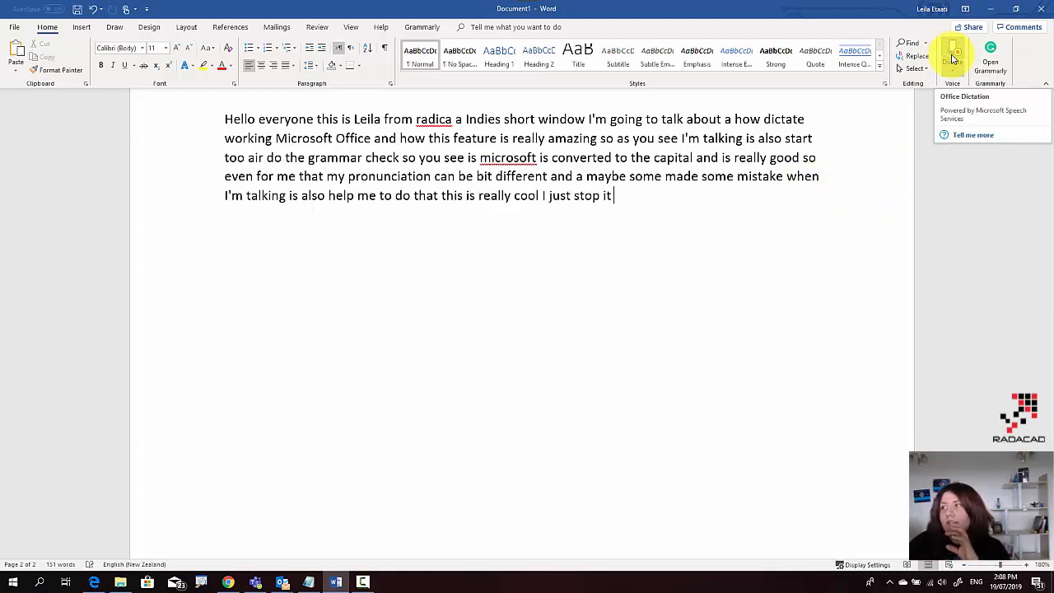
type("if you don't stop")
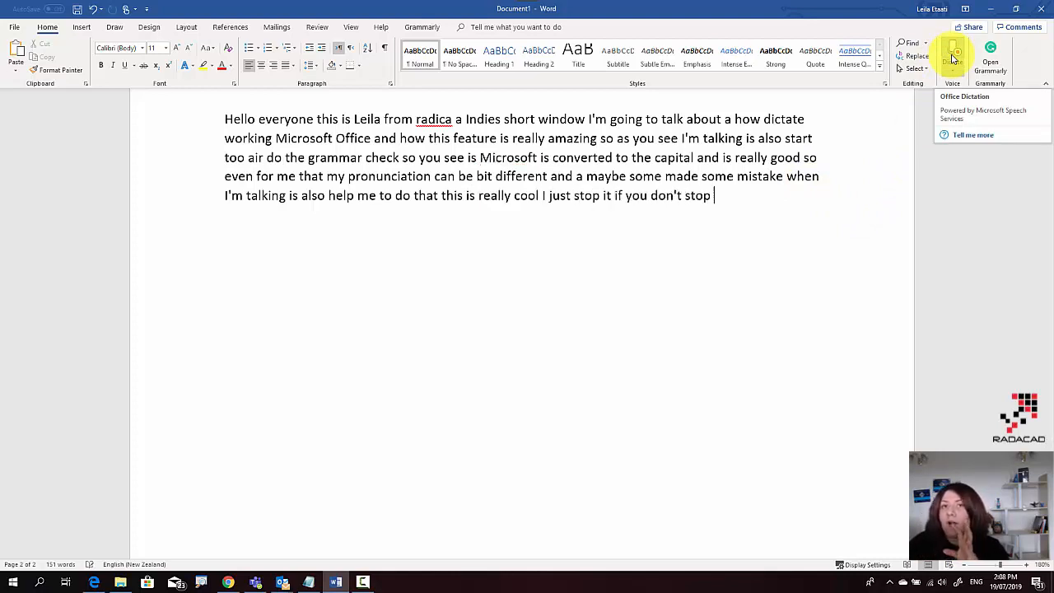
type("it is going to be sore after a")
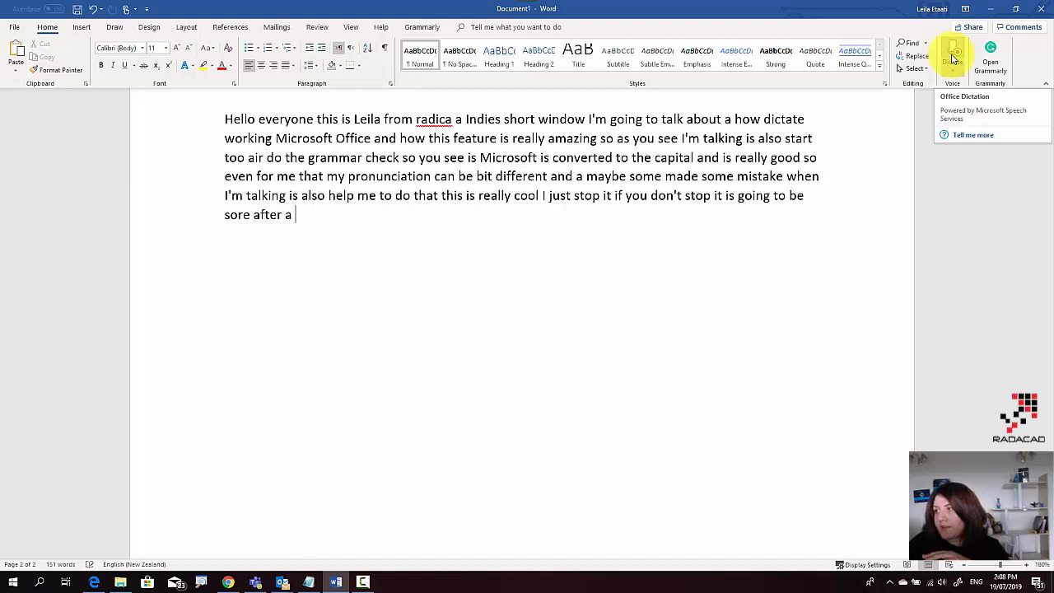
Step: Turn off Dictate, leaving the 257-word document ending 'sore after a'
left_click(952, 55)
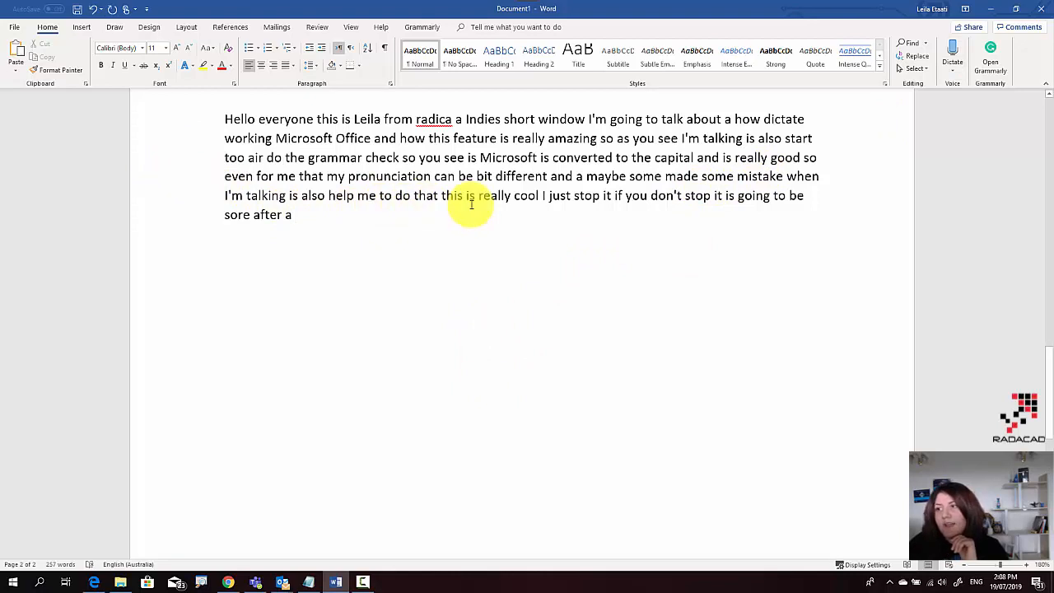
mouse_move(648, 198)
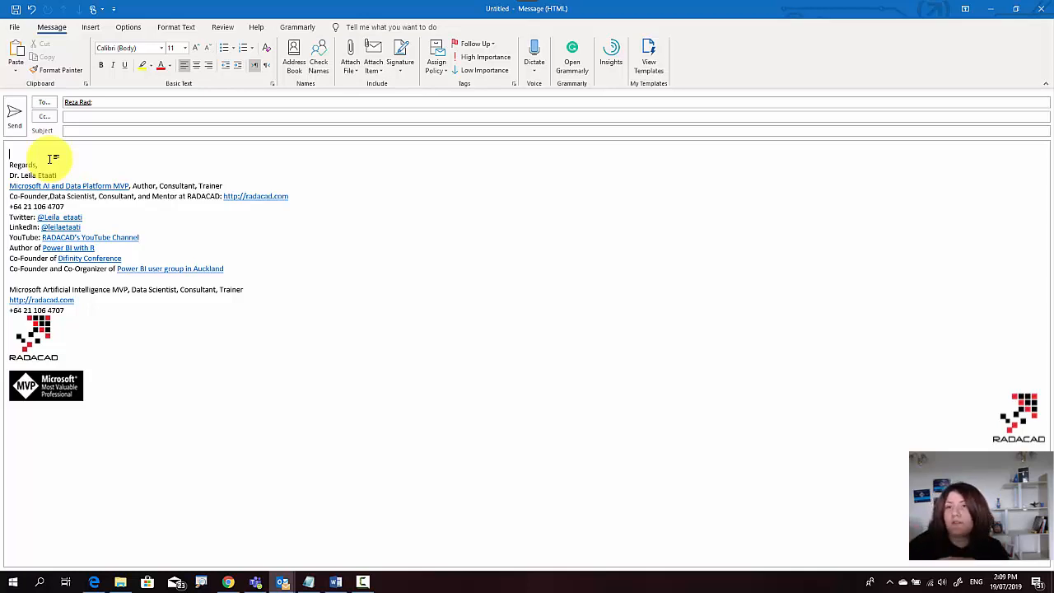
mouse_move(175, 119)
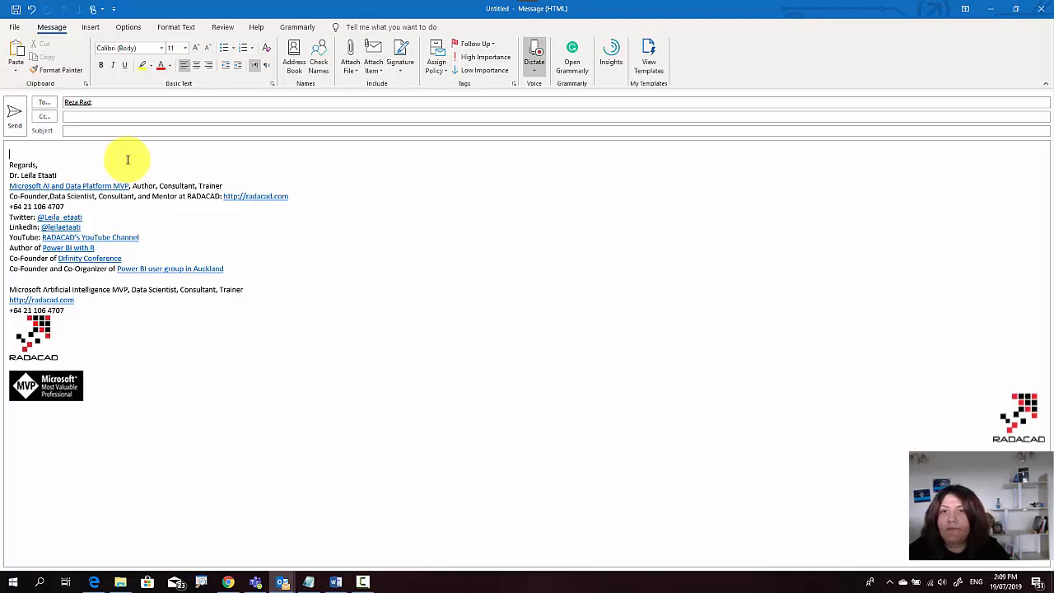
Step: Dictate 'Hi Rosa this is Leila', recording a video about dictate in Microsoft Office 365, with thanks
type("Hi Rosa this is Leila")
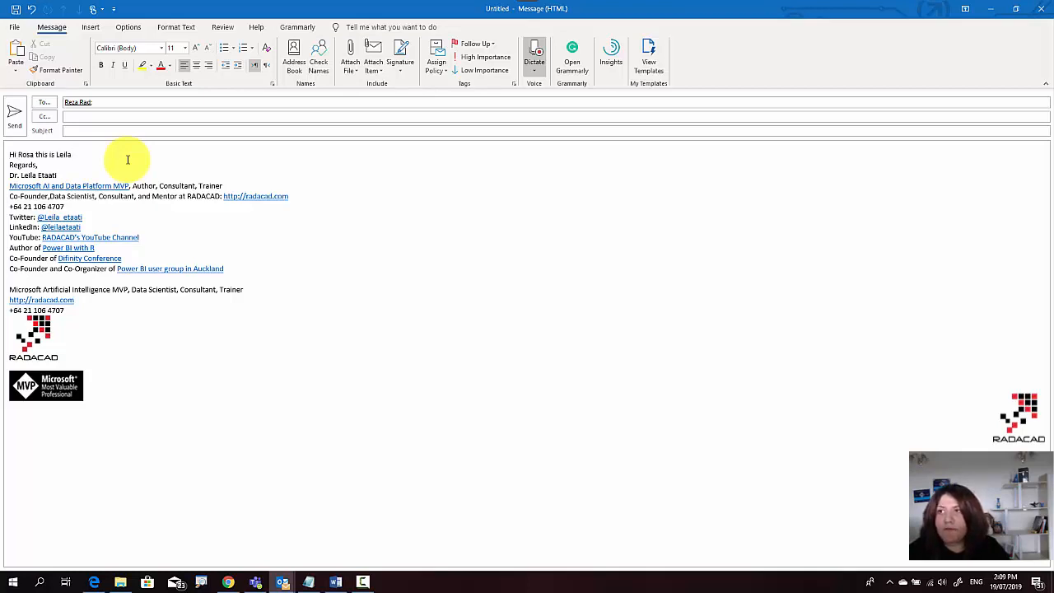
type("I'm in")
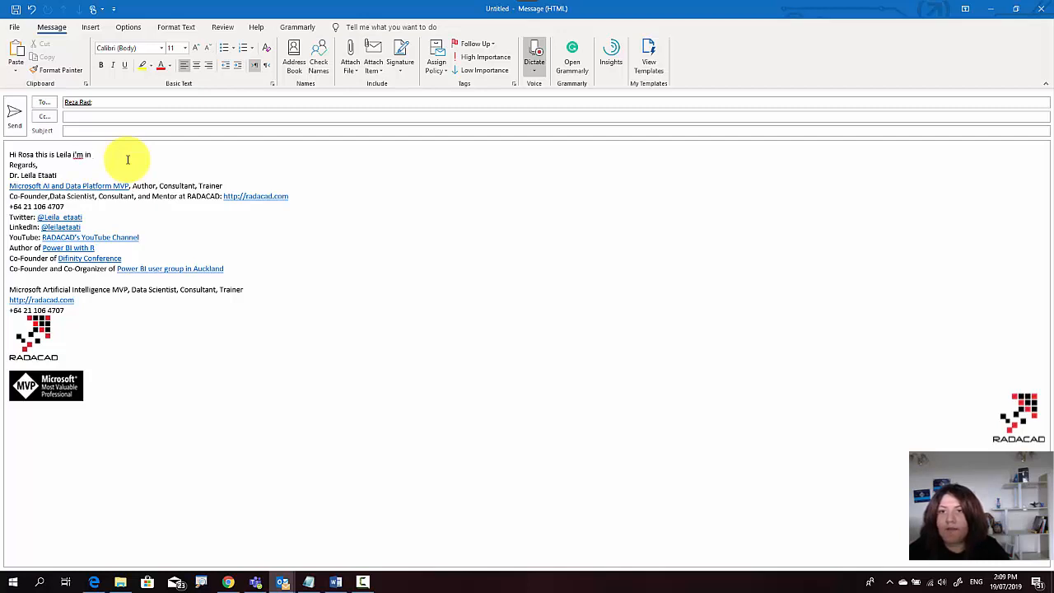
type("middle of recording")
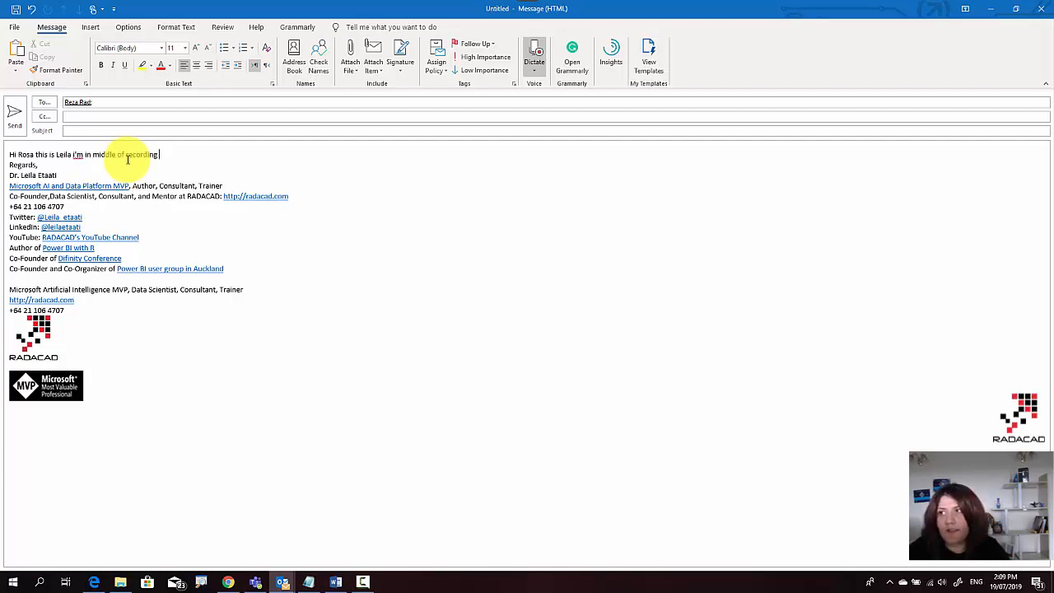
type("a video")
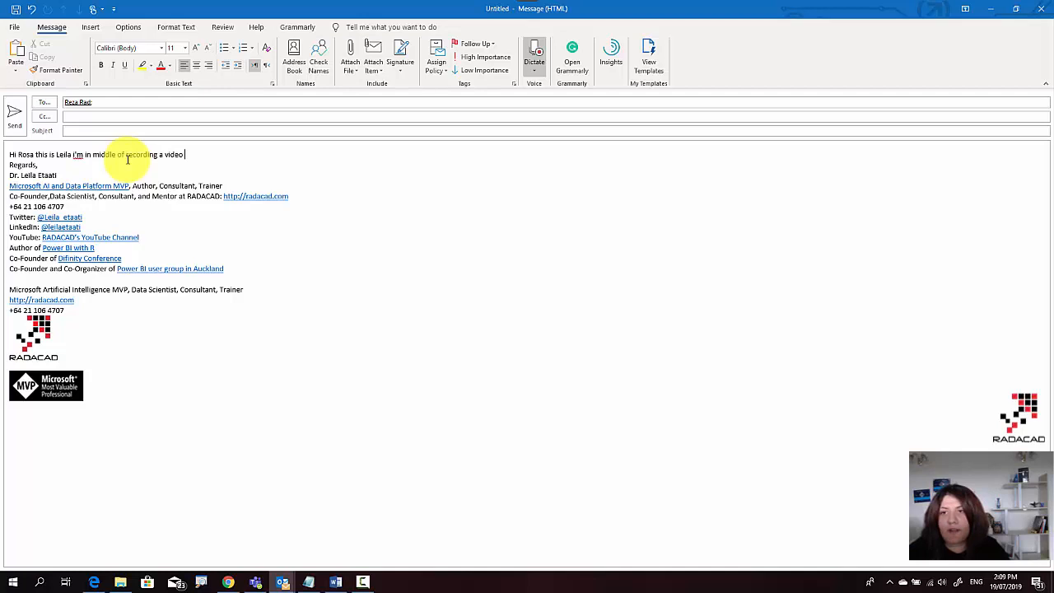
type("about dictate in")
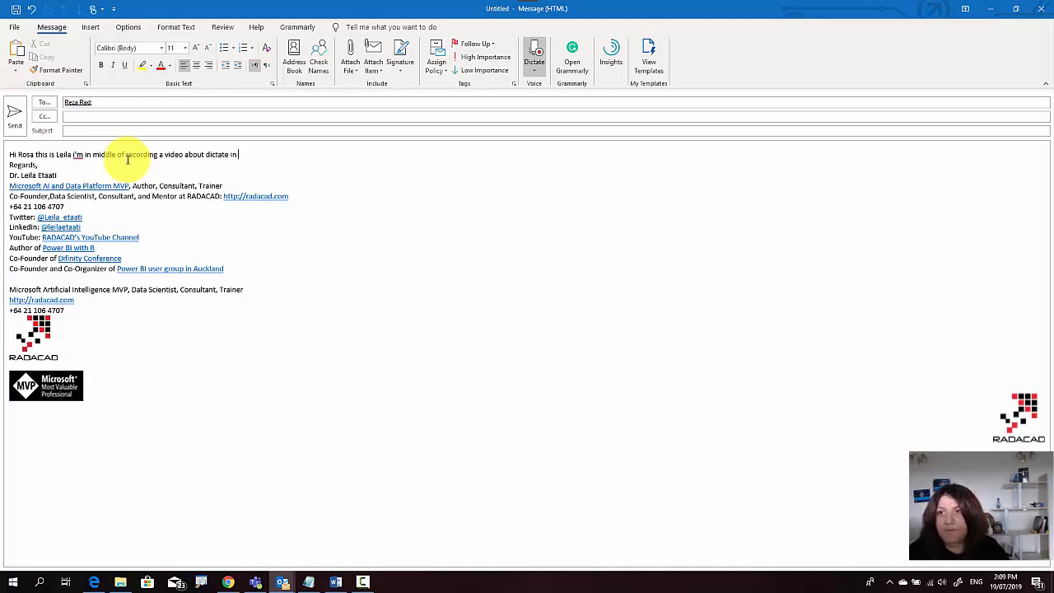
type("Microsoft Office 365")
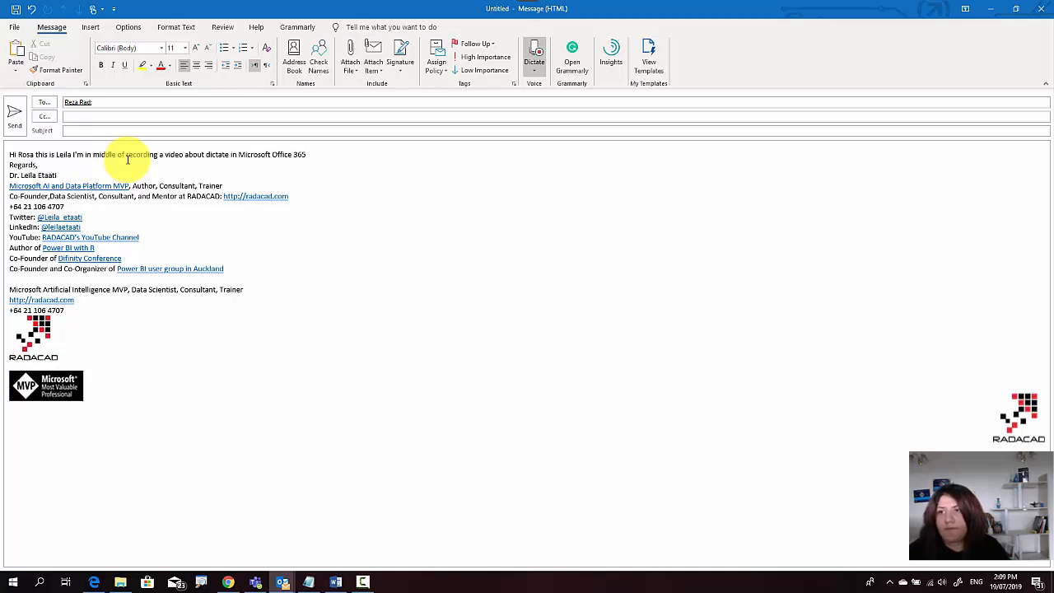
mouse_move(565, 192)
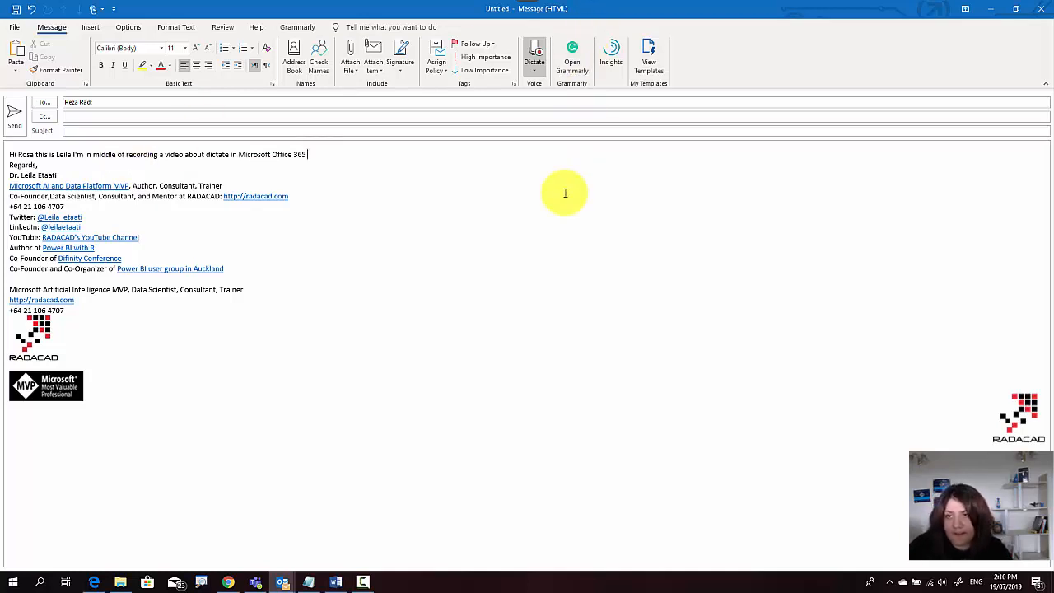
type("tank so much regards")
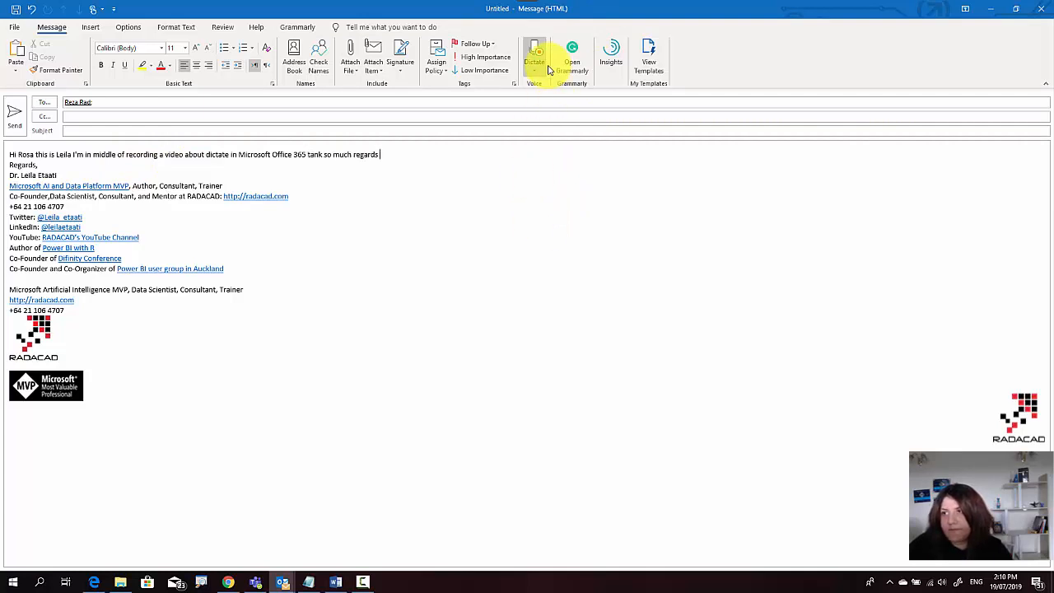